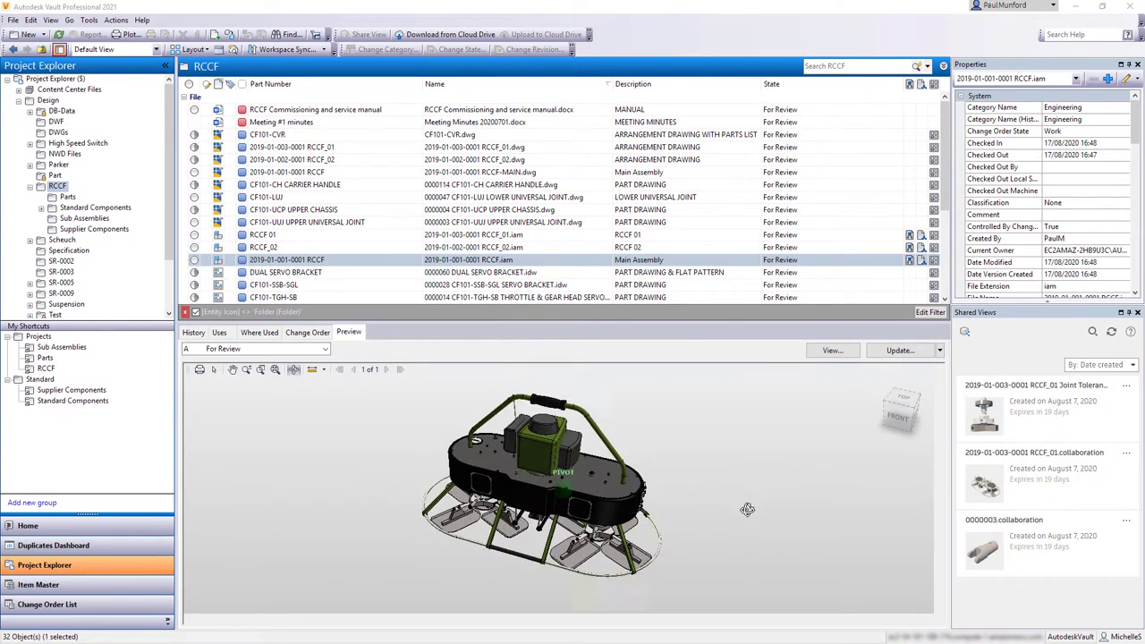
click(259, 331)
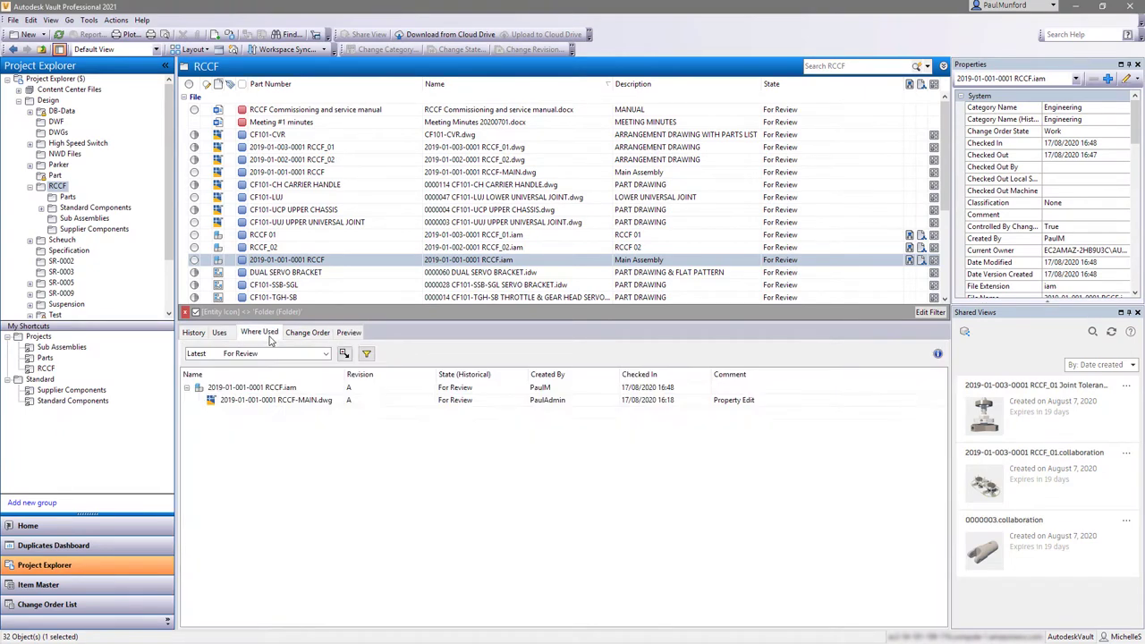
click(193, 332)
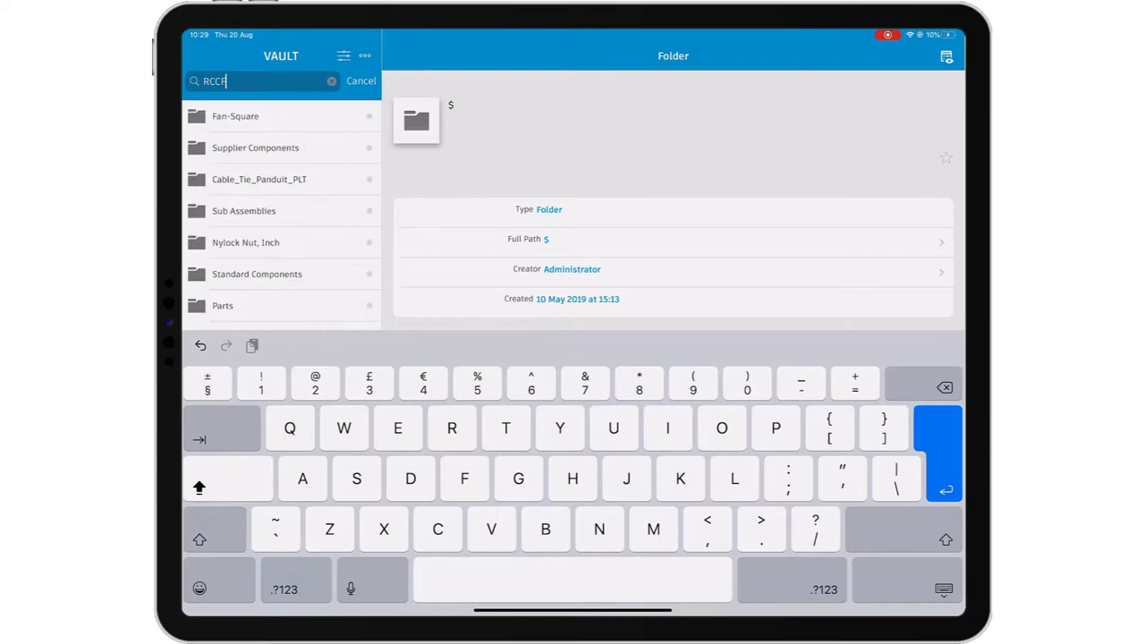
key(Enter)
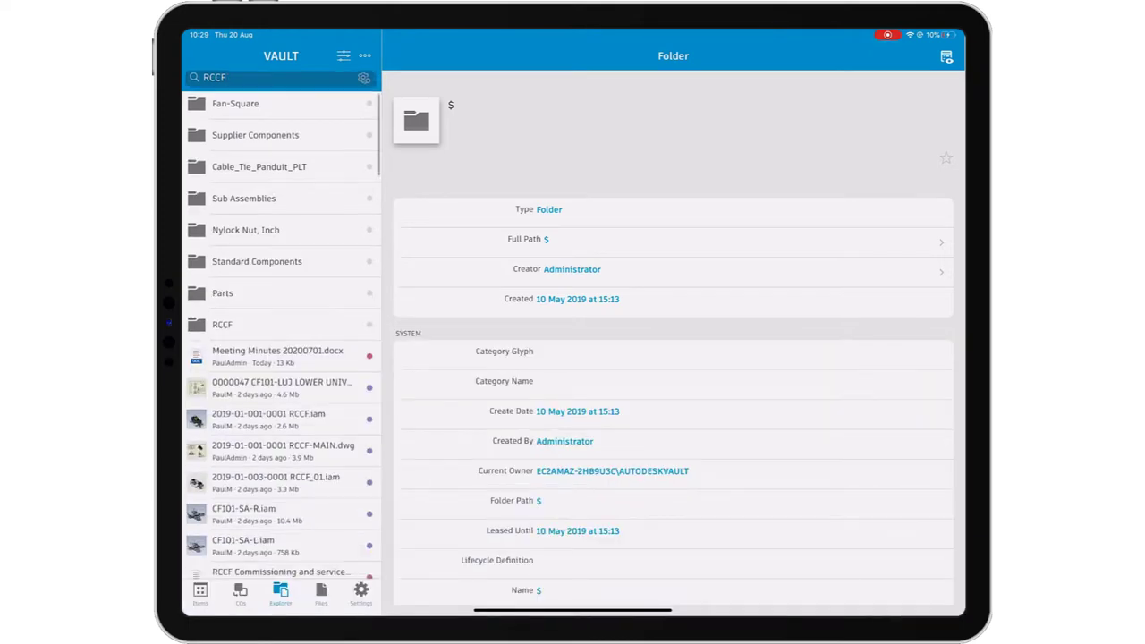
click(268, 419)
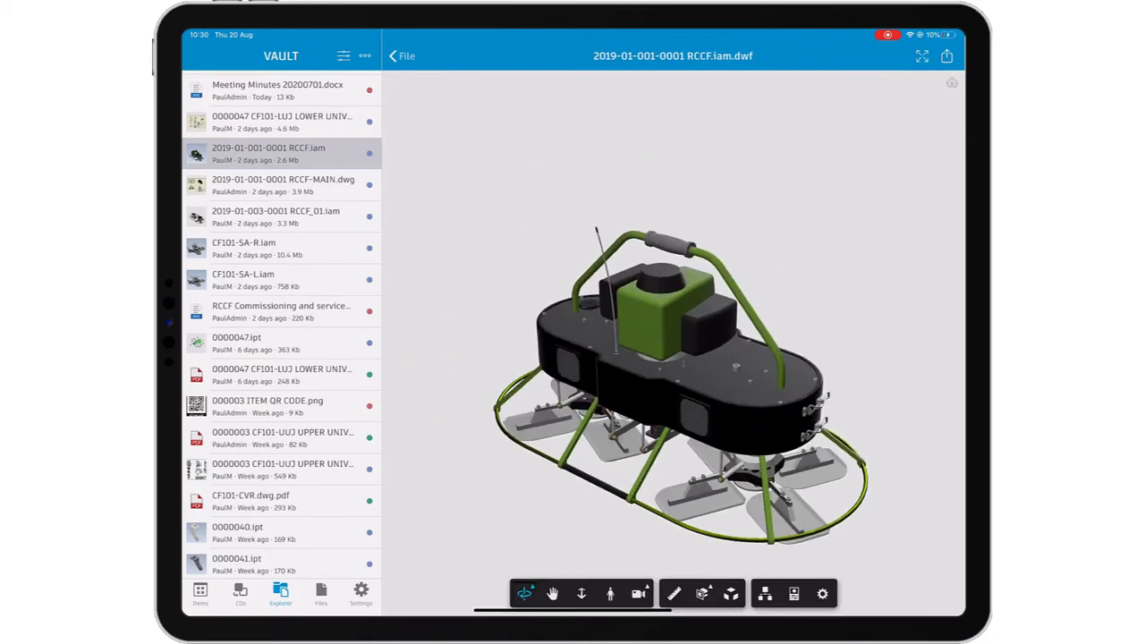
click(919, 57)
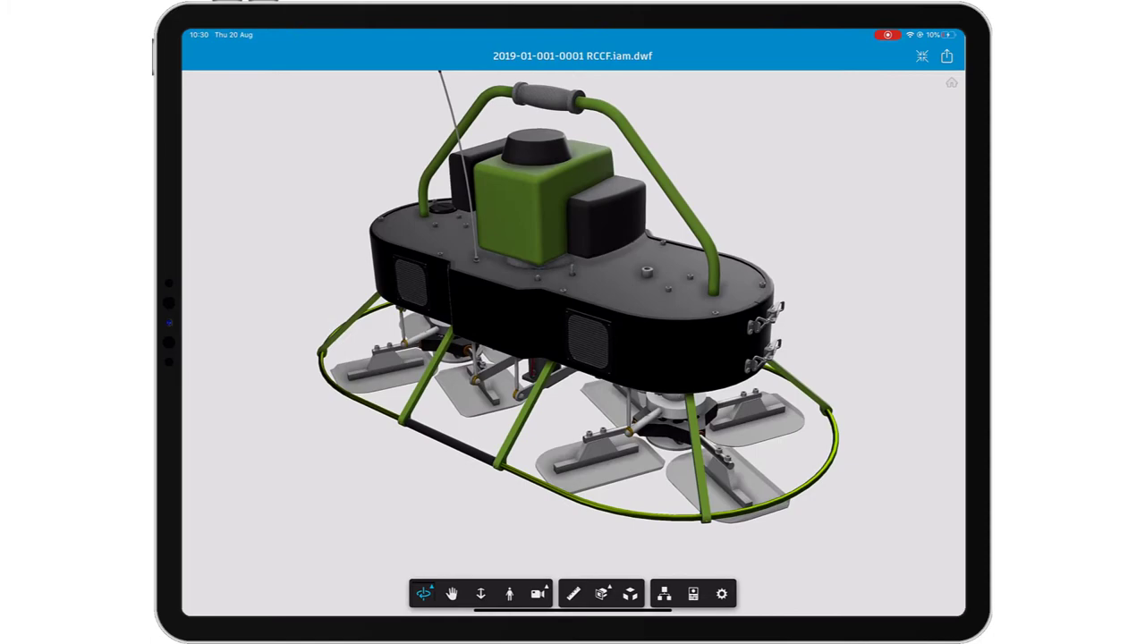
click(629, 592)
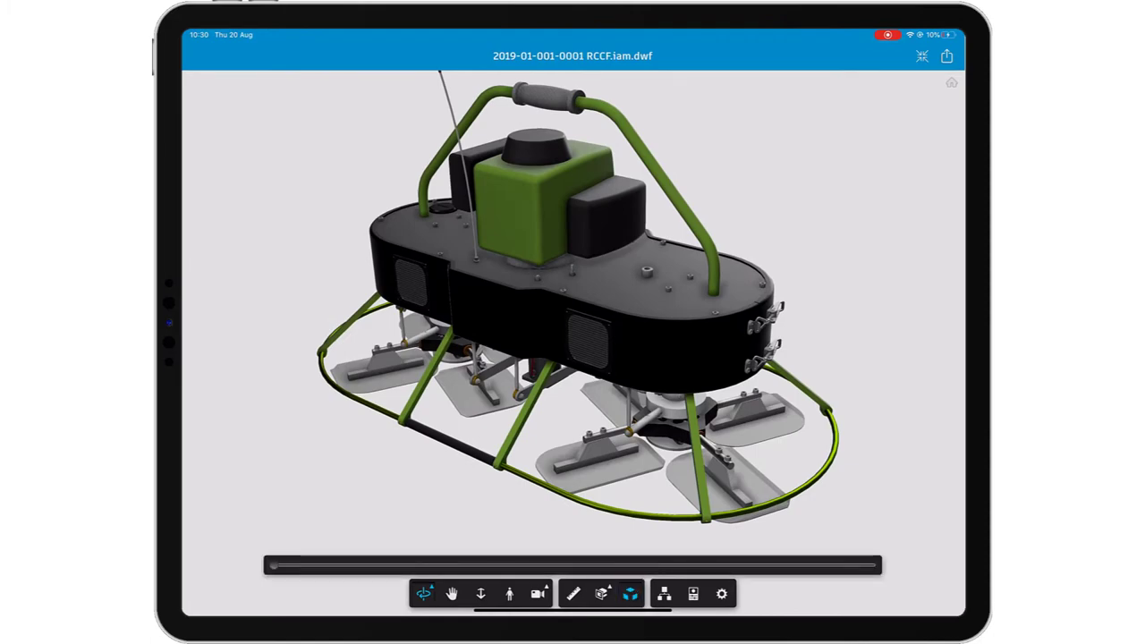
drag(269, 564, 496, 565)
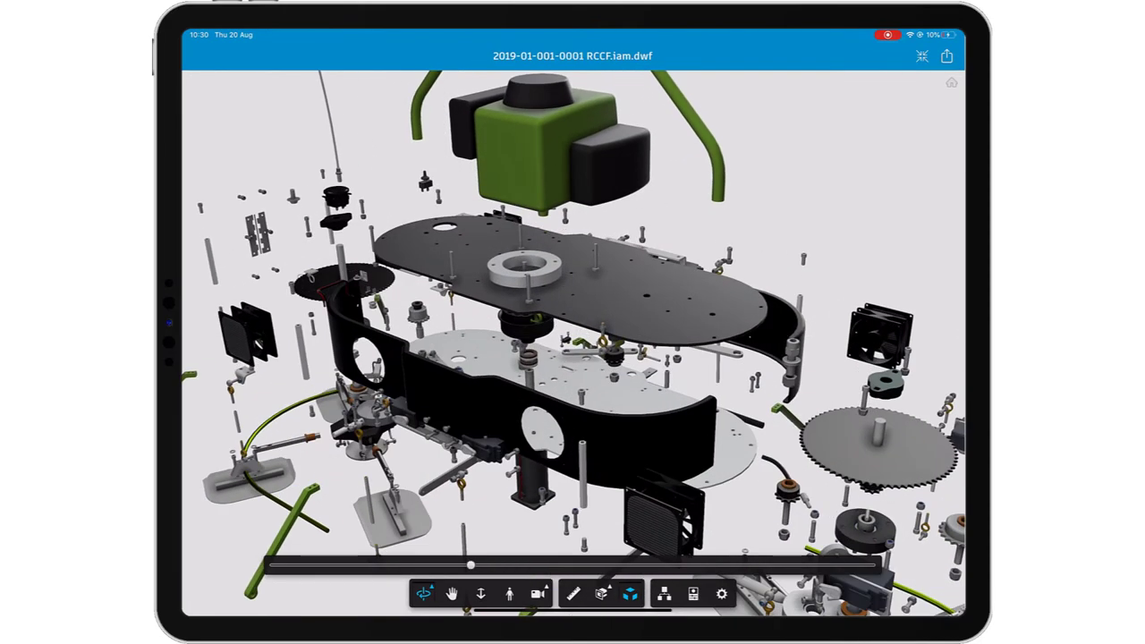
click(665, 595)
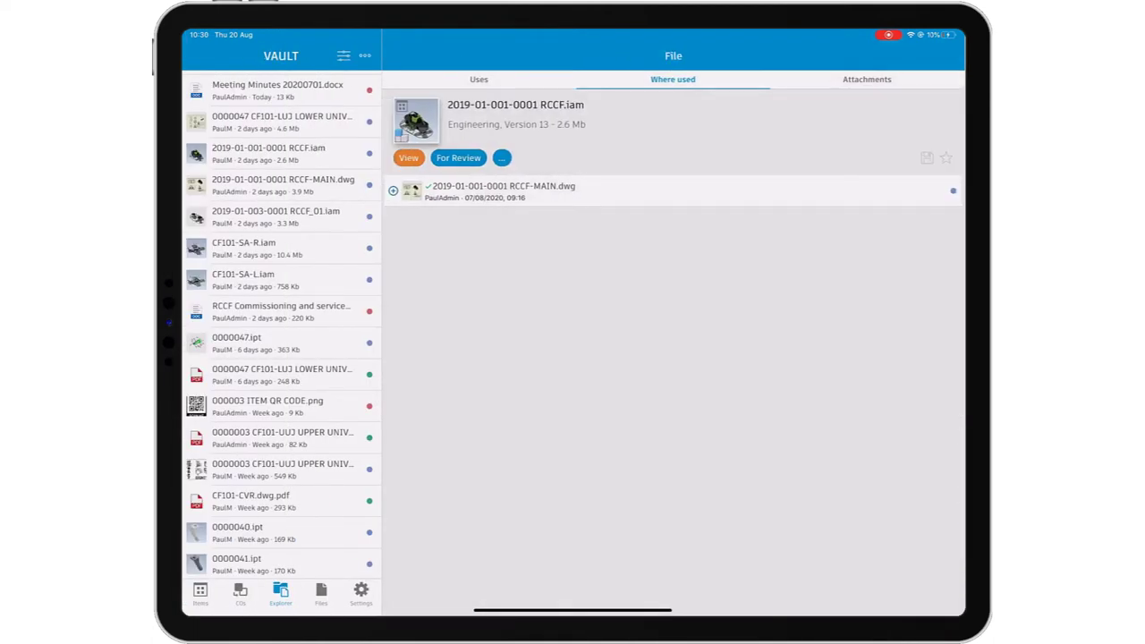
Go to the RCCF item, list its candidate change orders, and start a new one.
click(502, 157)
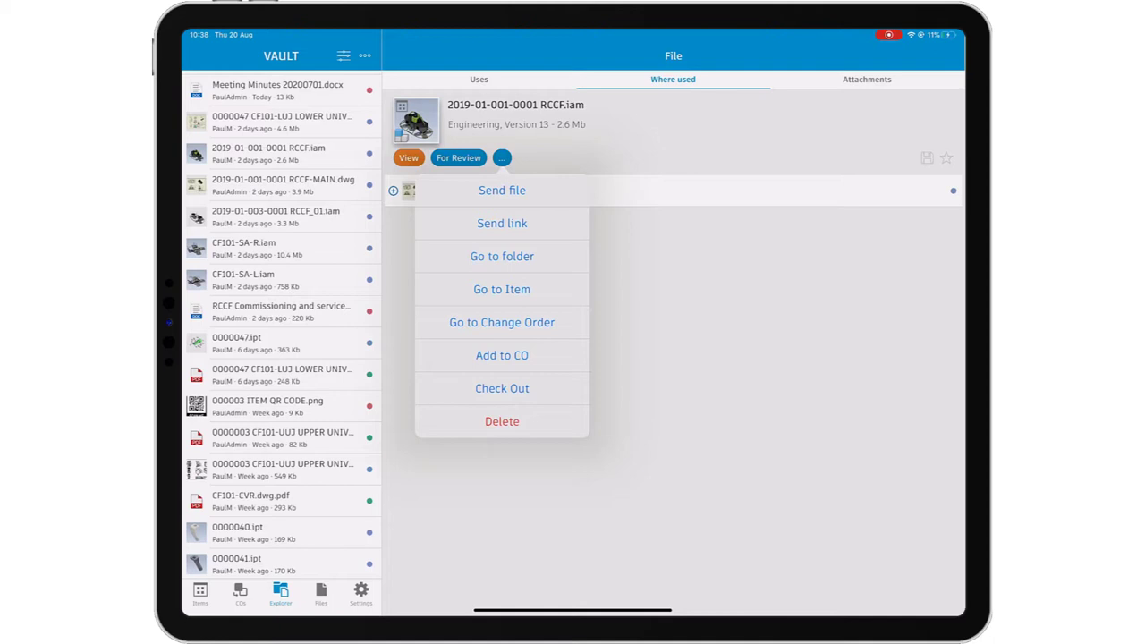
click(501, 289)
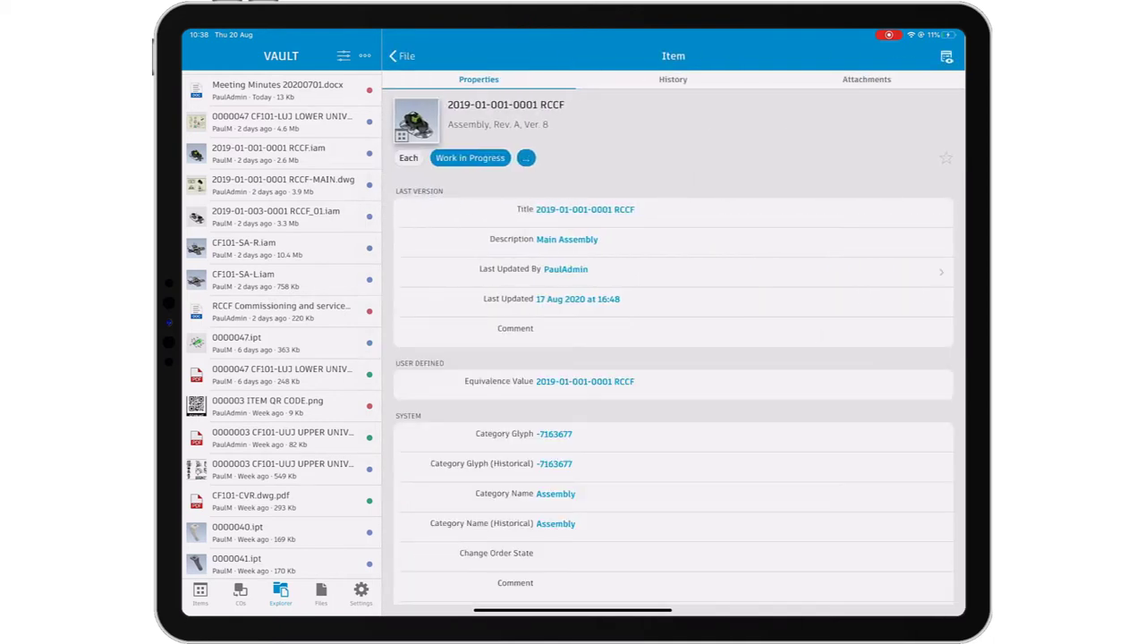
click(525, 158)
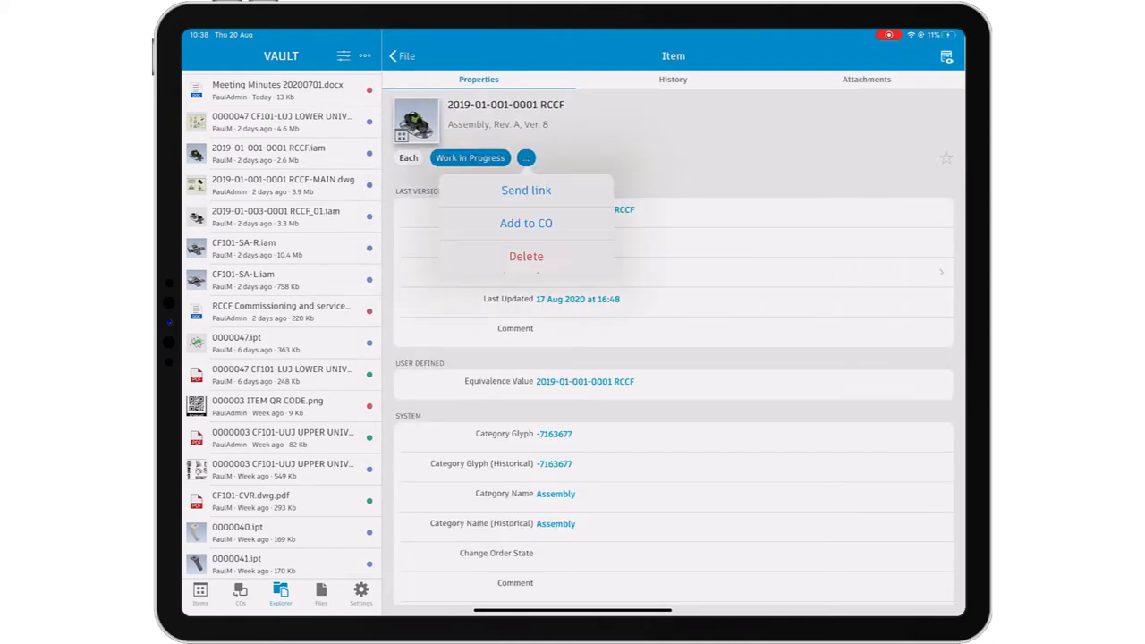
click(526, 223)
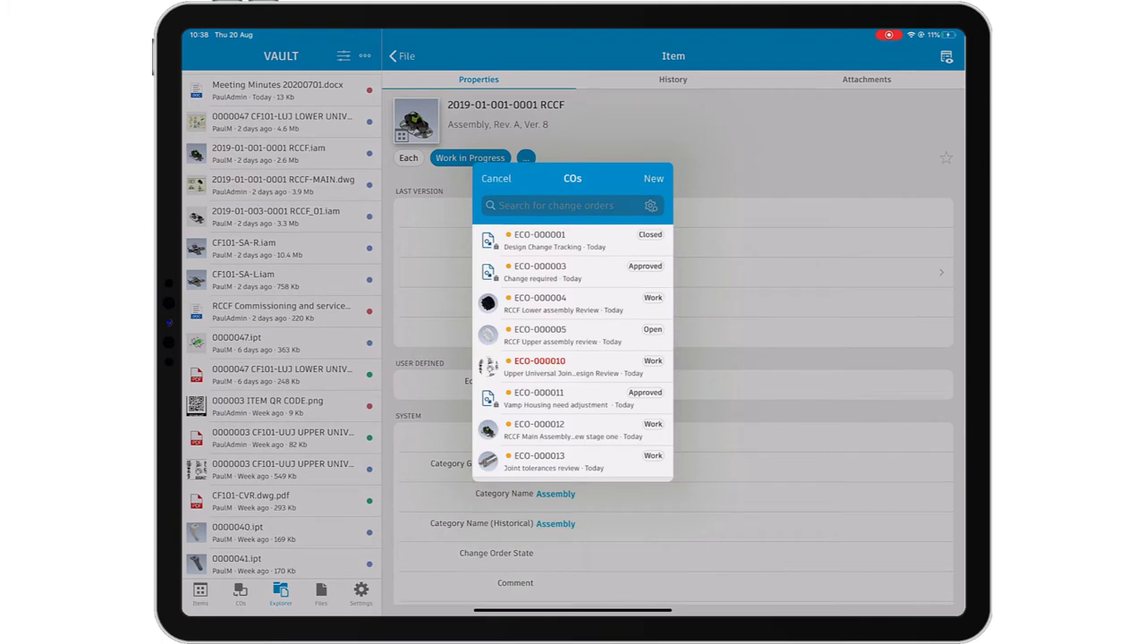
click(653, 178)
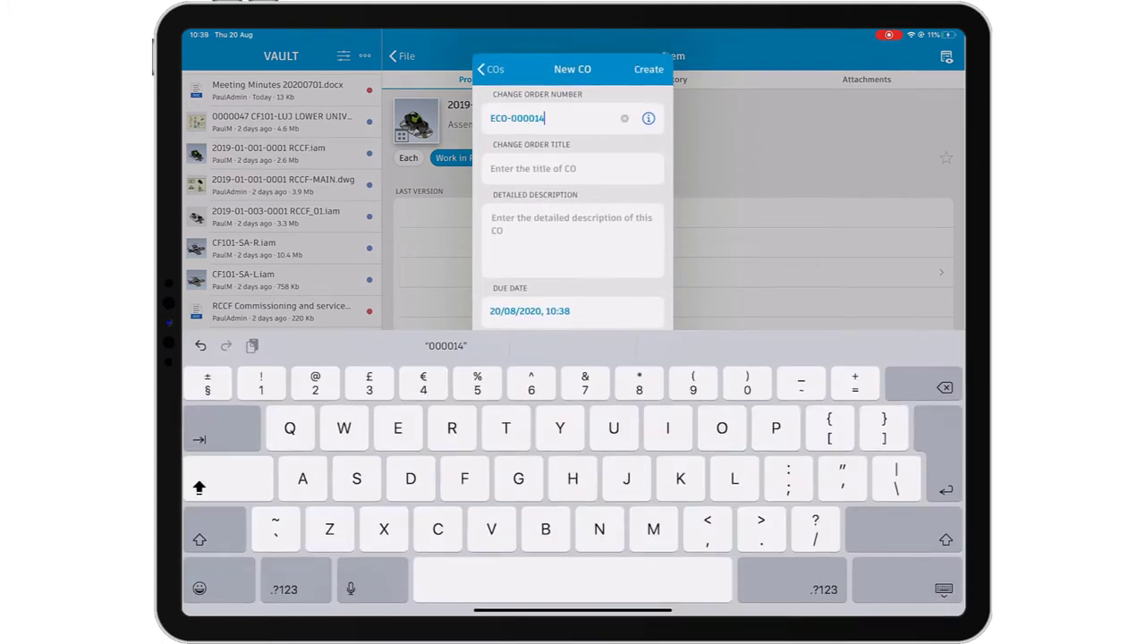
Title change order ECO-000014 'RCCF Main Assembly'.
text(RCCF Main Assembly)
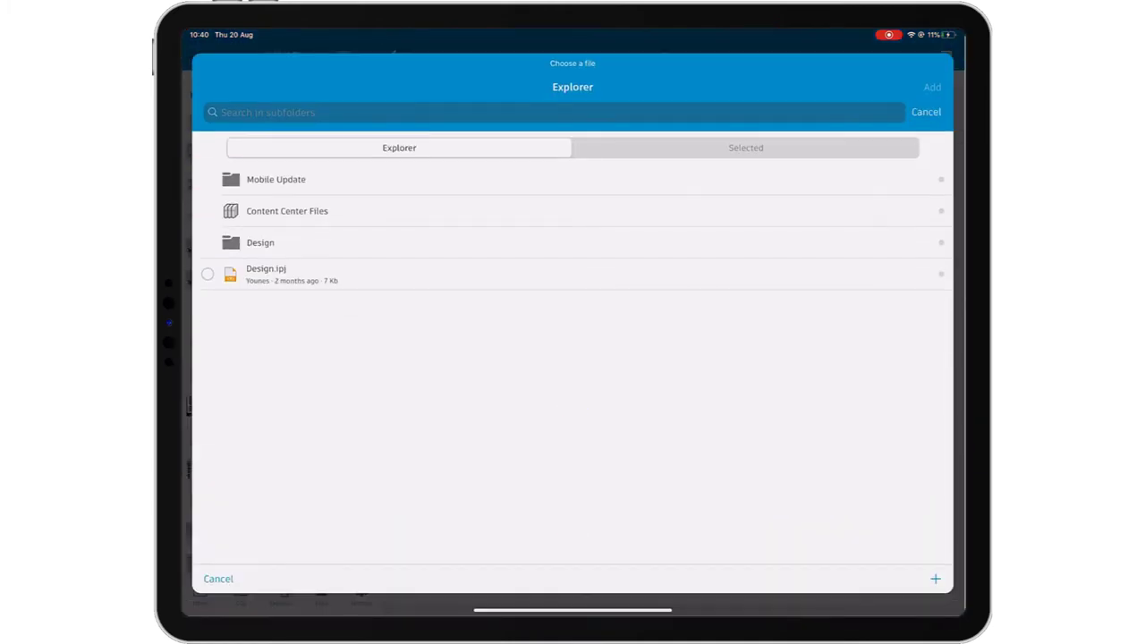
Upload Meeting Minutes 20200819.docx from the iPad's Word folder and select it.
click(936, 575)
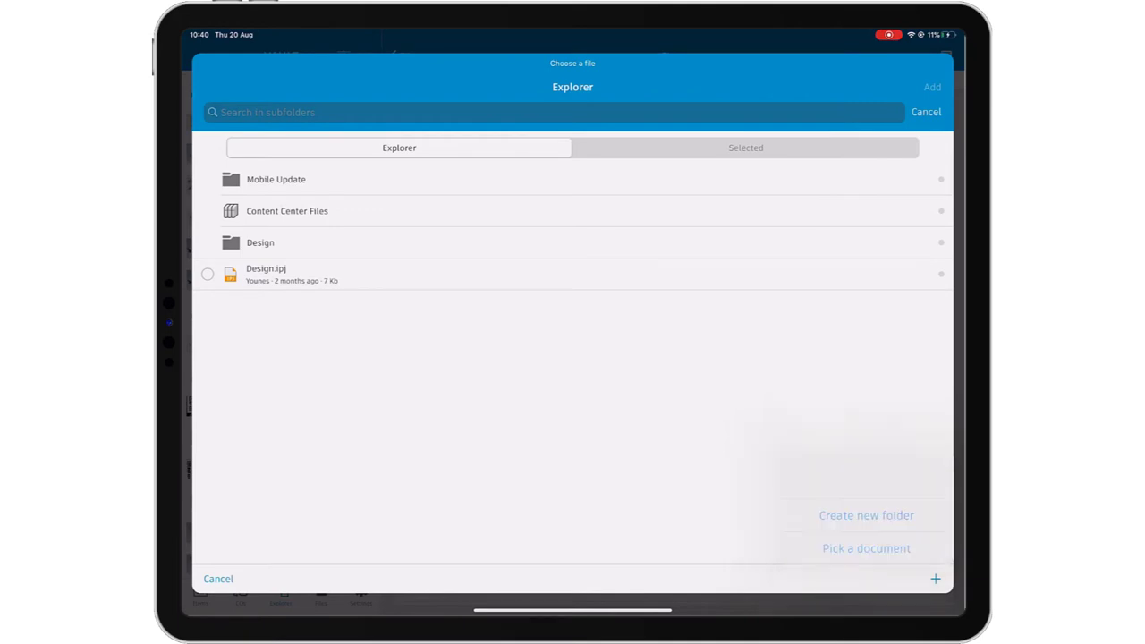
click(865, 548)
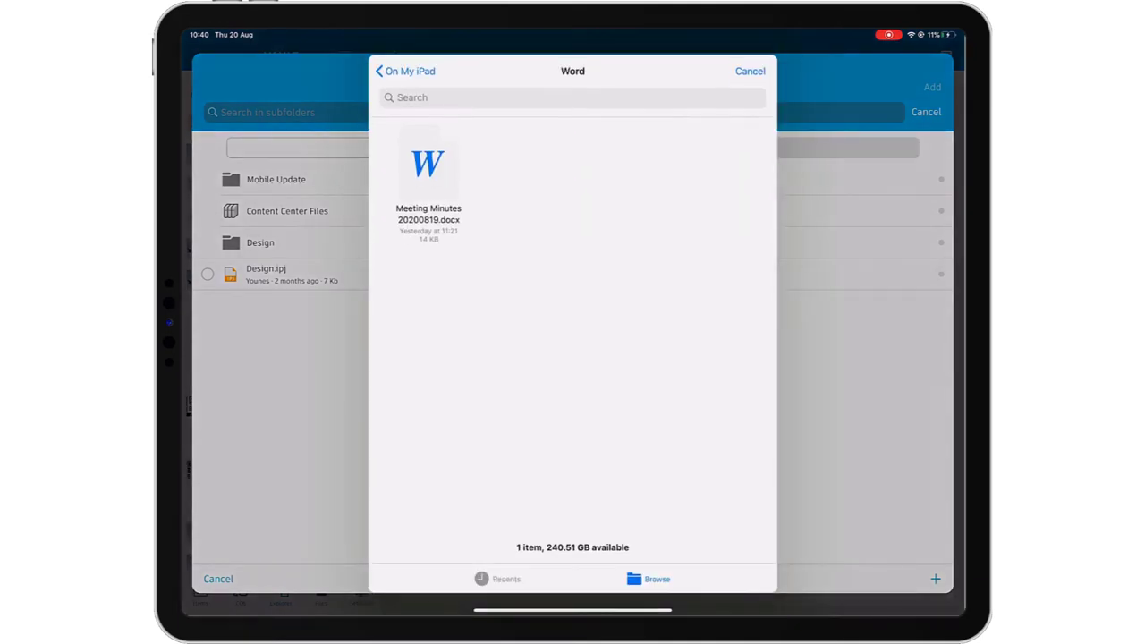
click(427, 164)
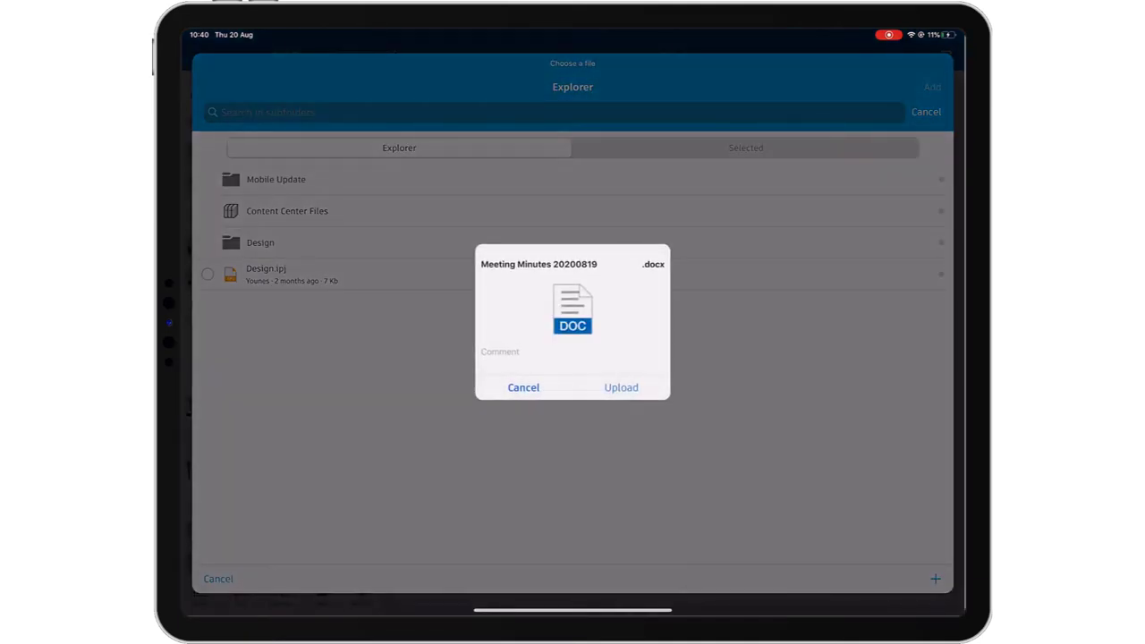
click(621, 387)
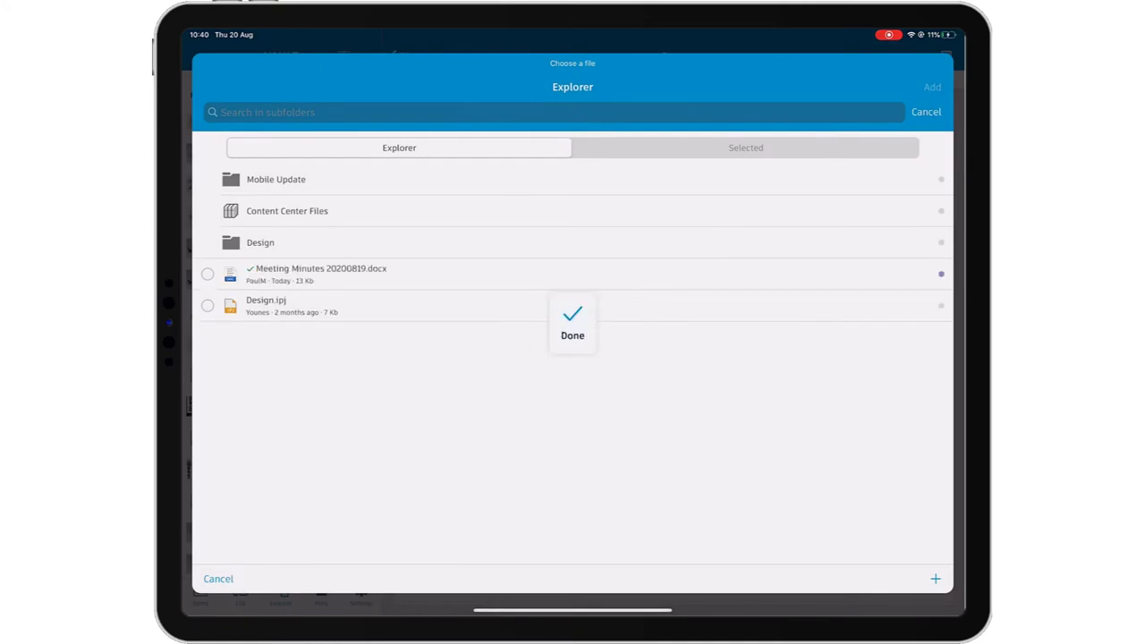
click(208, 274)
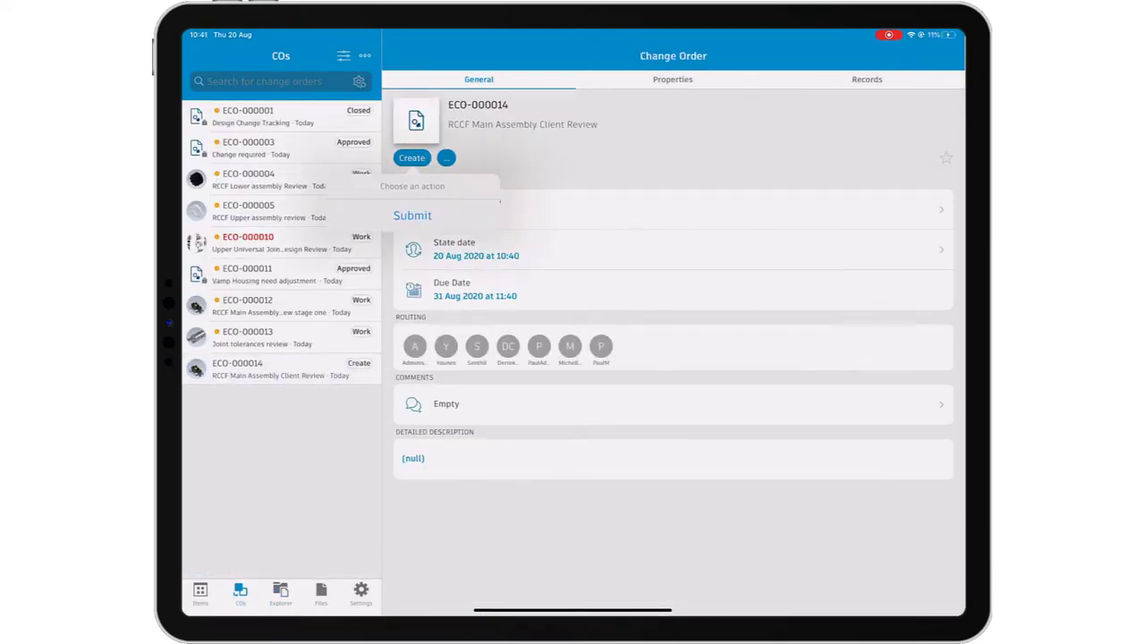
Submit ECO-000014 from mobile with the comment 'Submitted'.
click(411, 215)
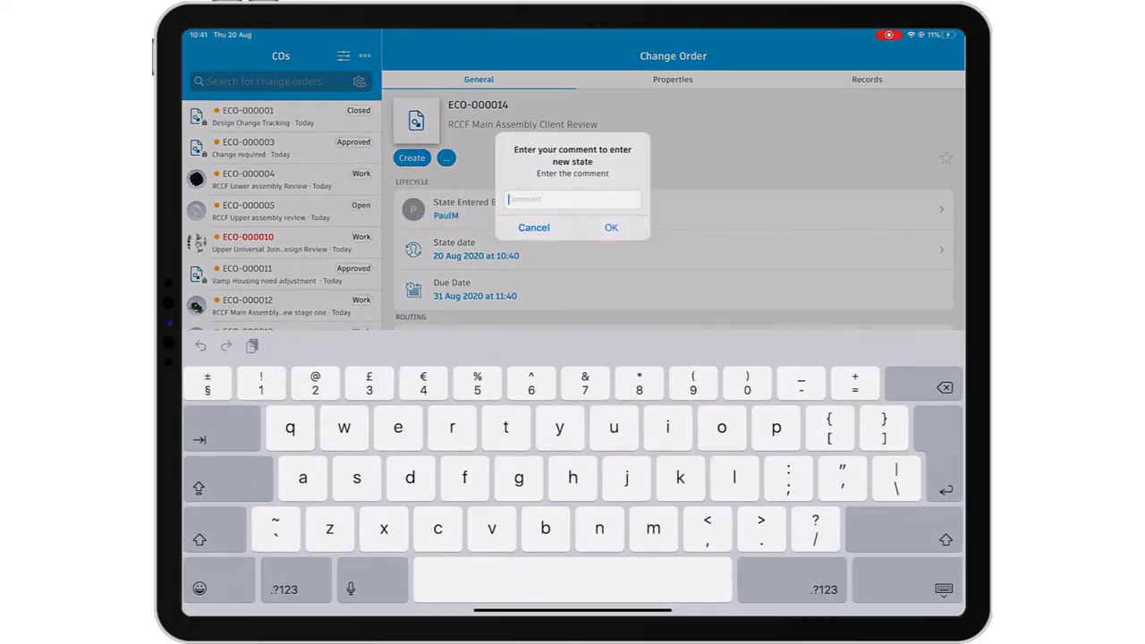
text(Submitted)
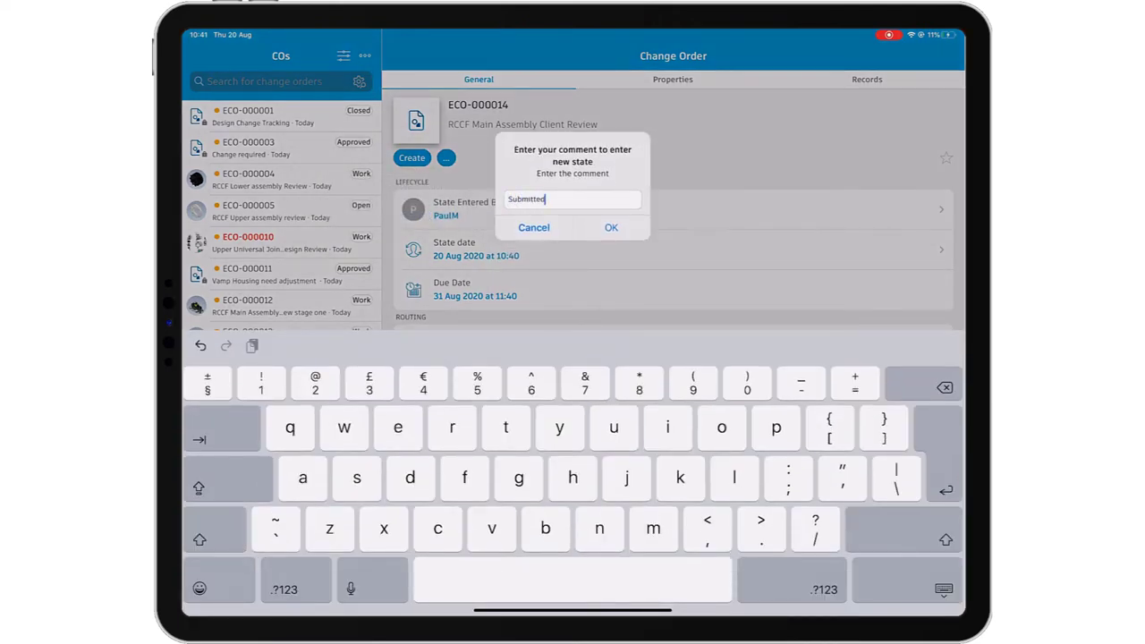
click(610, 227)
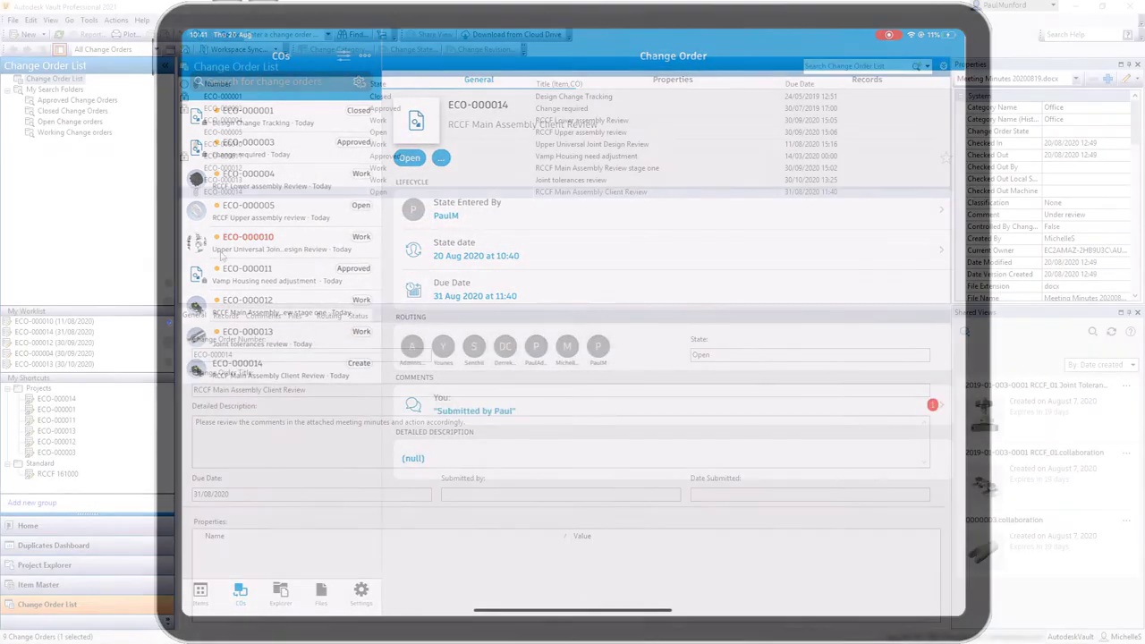
Check comments and files, then submit ECO-000014 to Work with 'I'll take this on'.
click(262, 315)
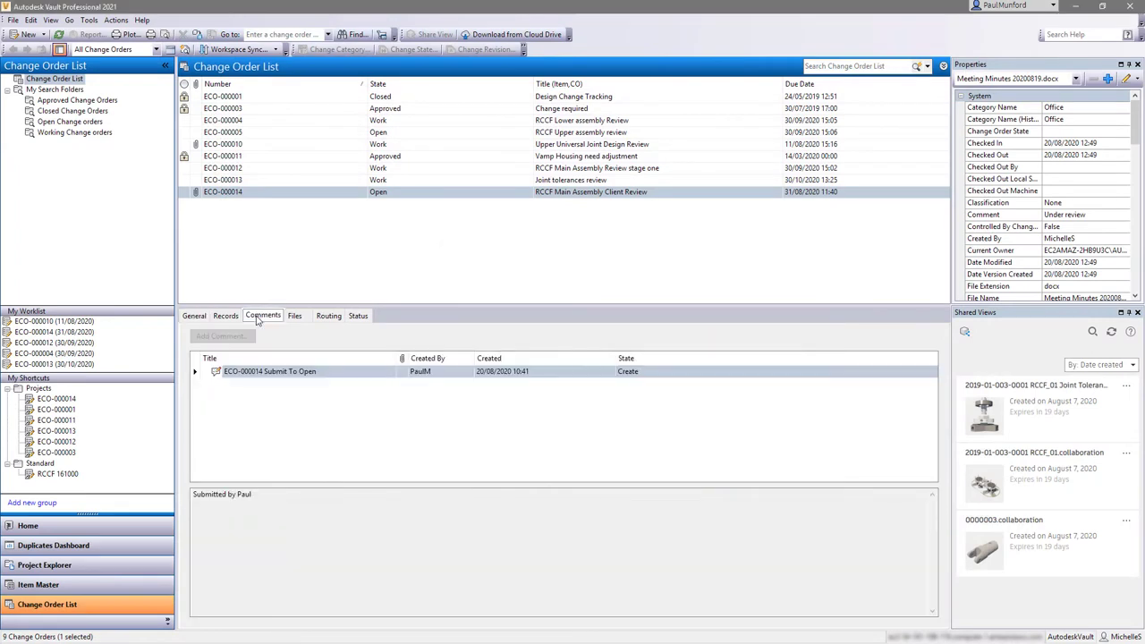
click(294, 315)
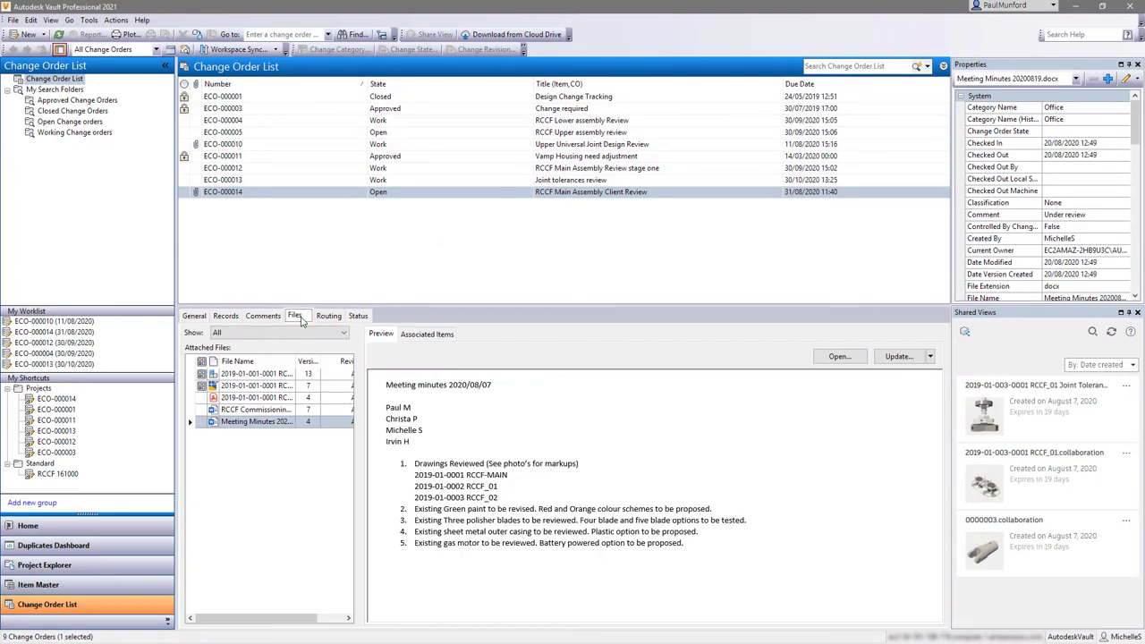
right_click(223, 191)
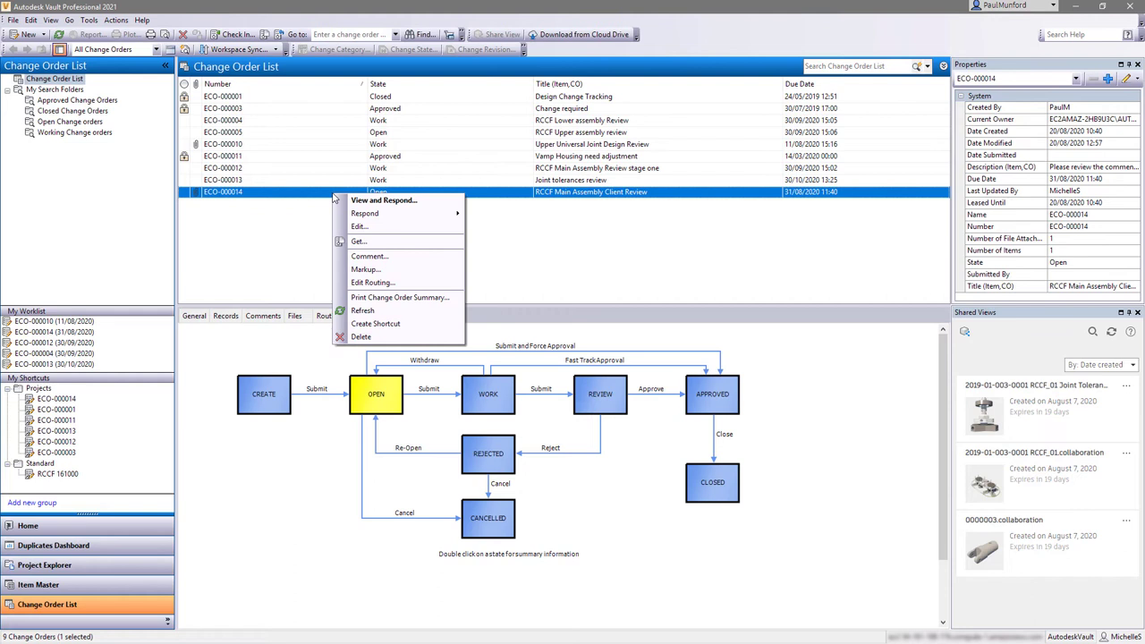
click(365, 213)
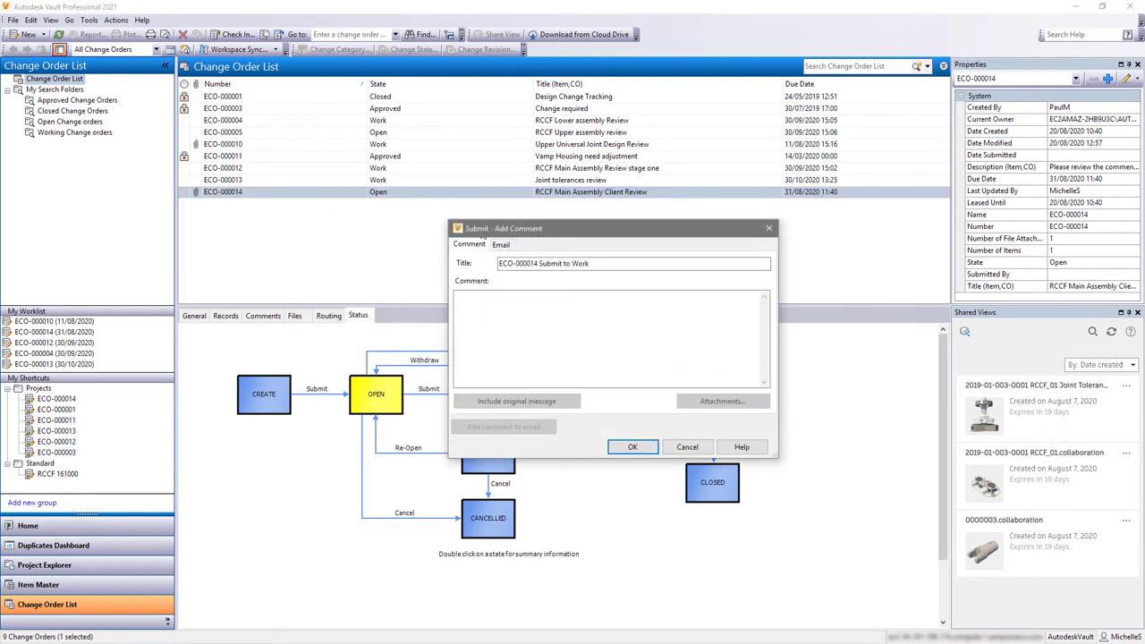
text(I'll take this on)
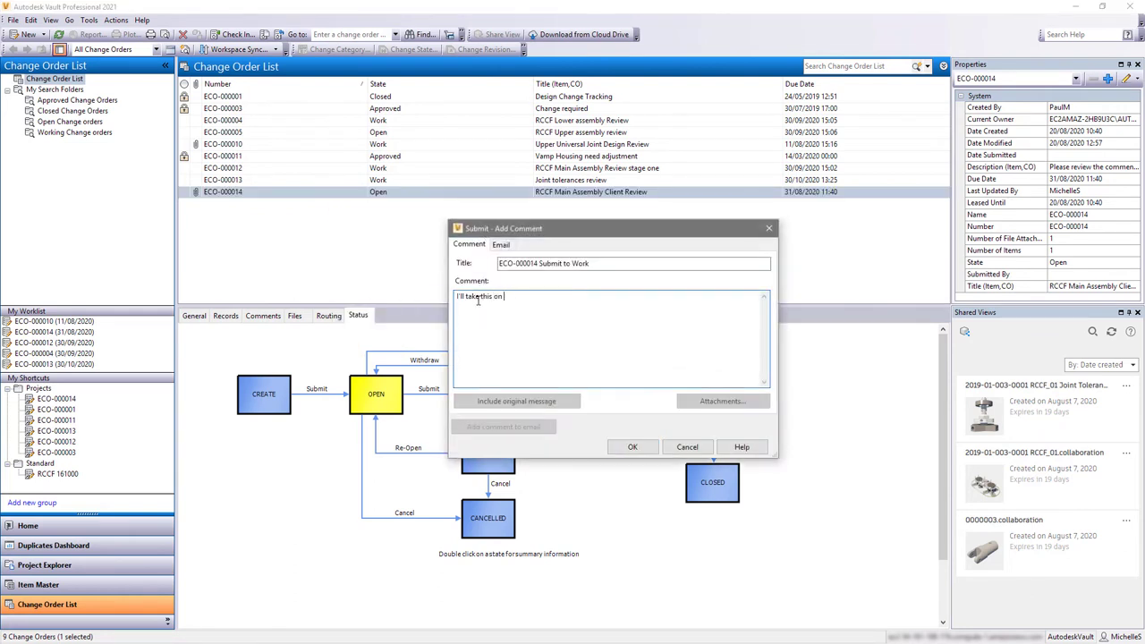
click(632, 446)
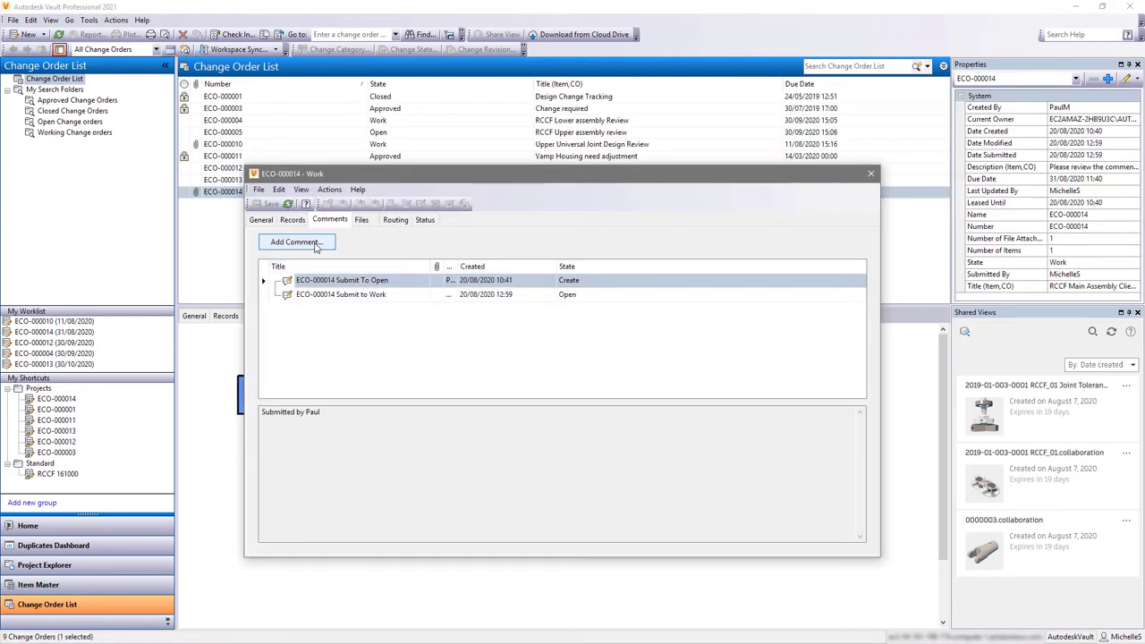
Post a 'Query on color schemes' comment asking about a blue color scheme.
click(295, 241)
text(Hi P)
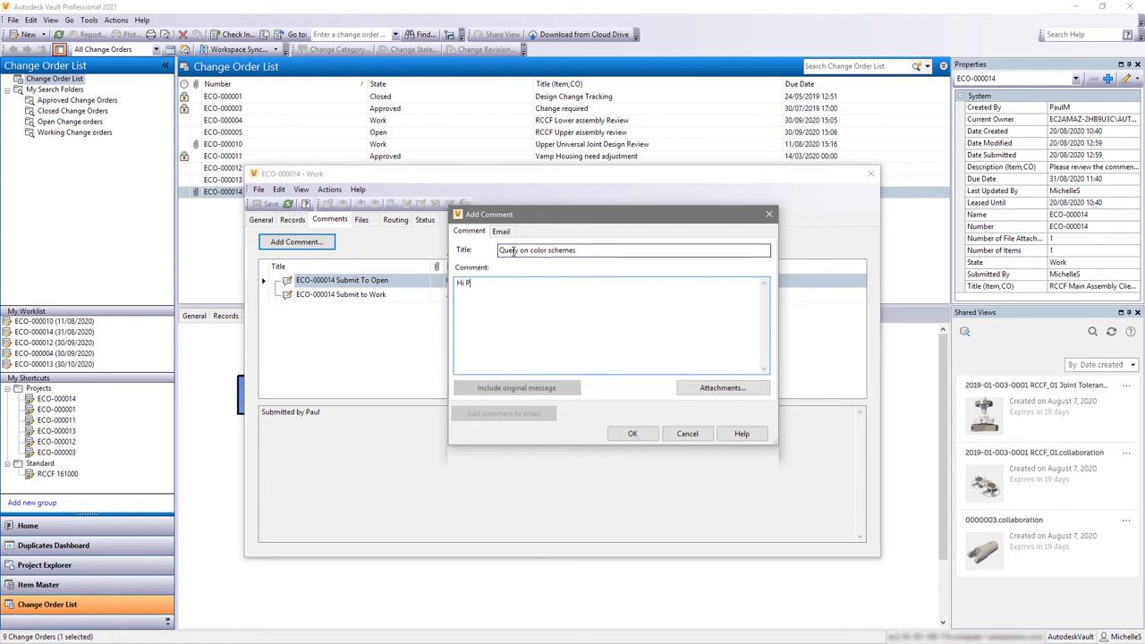
text(aul, we are currently working on a blue color scheme for another client. Would you like to)
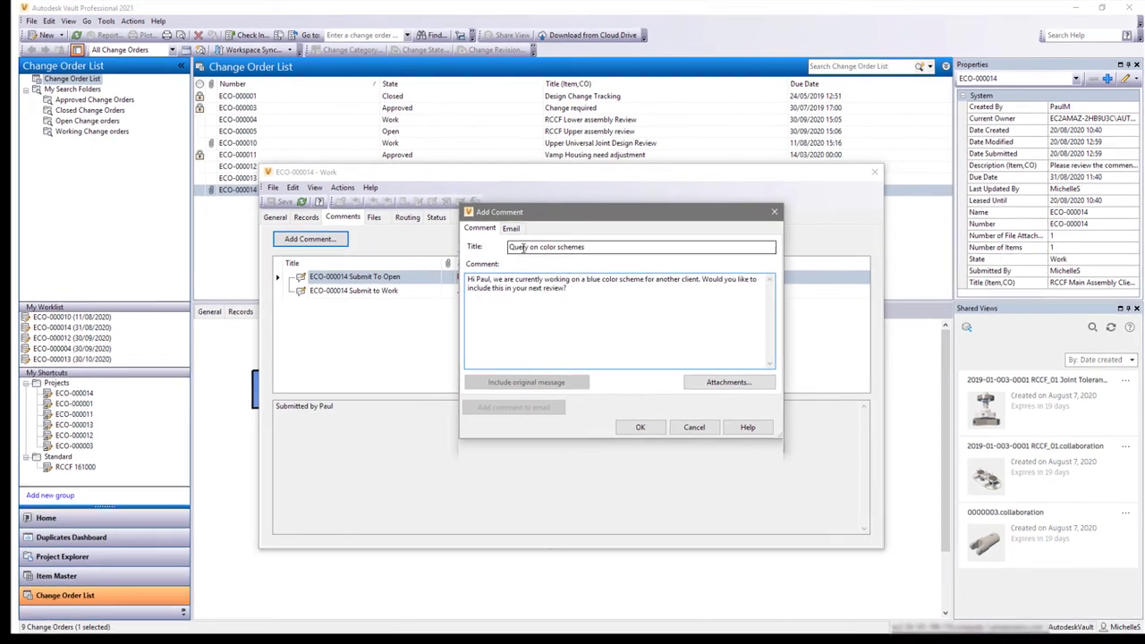
click(641, 426)
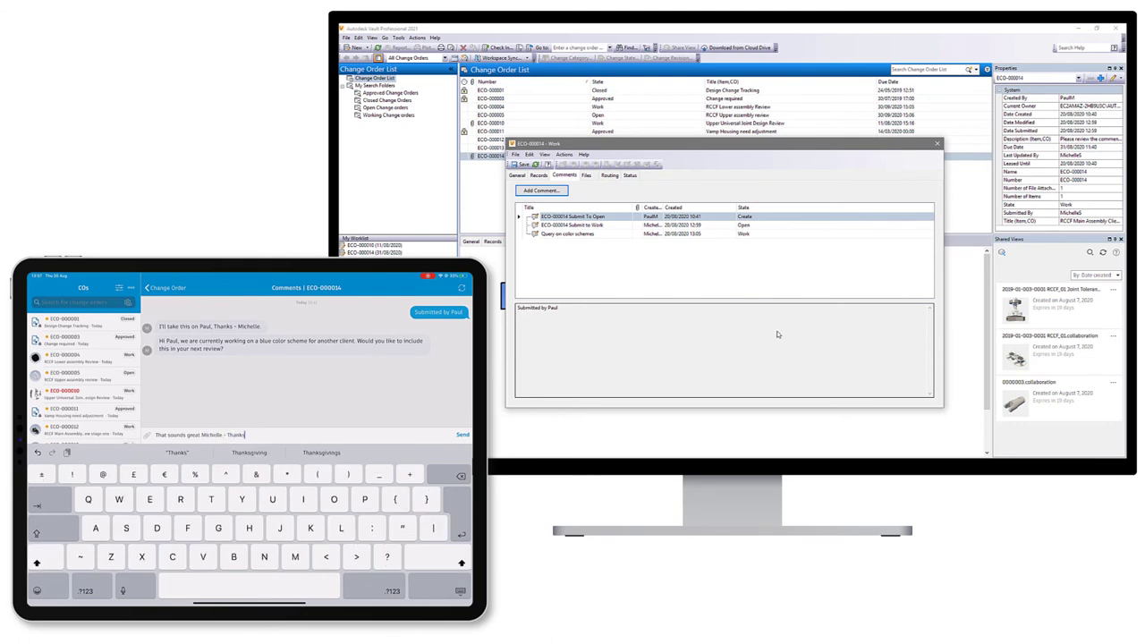
Send a thank-you reply on mobile and post a follow-up reply from desktop.
click(462, 434)
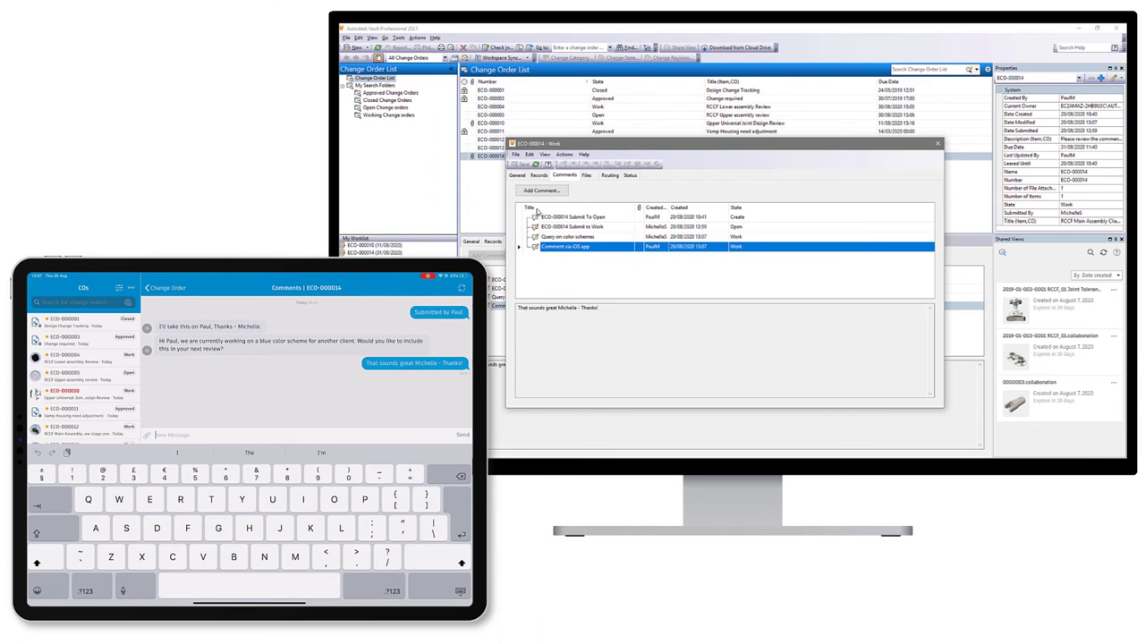
click(542, 189)
text(No Problem!)
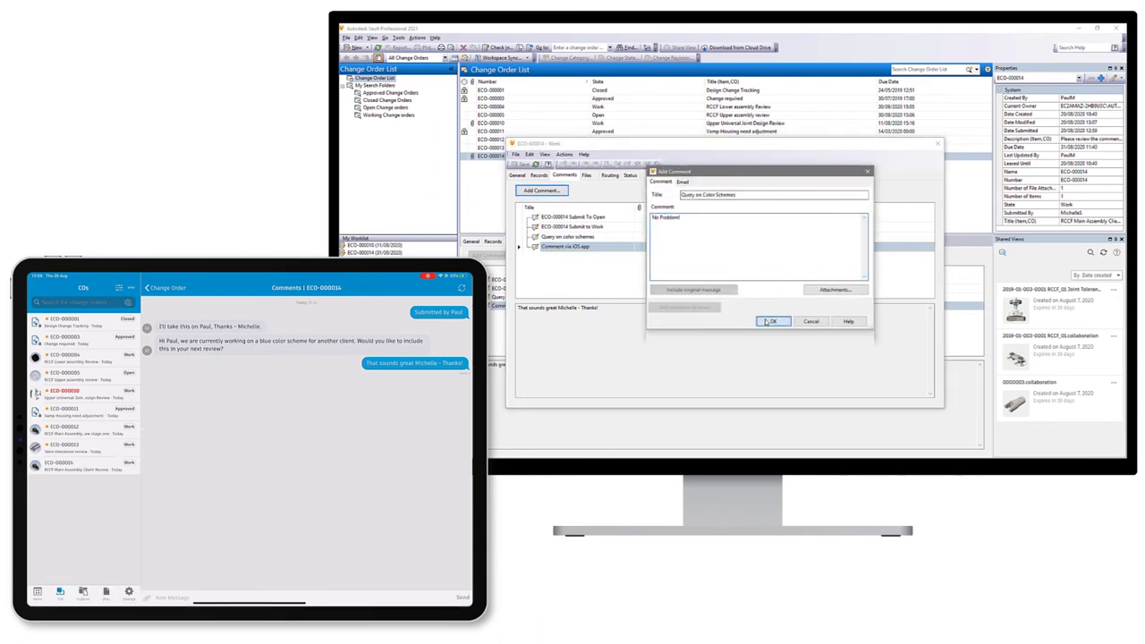
click(773, 321)
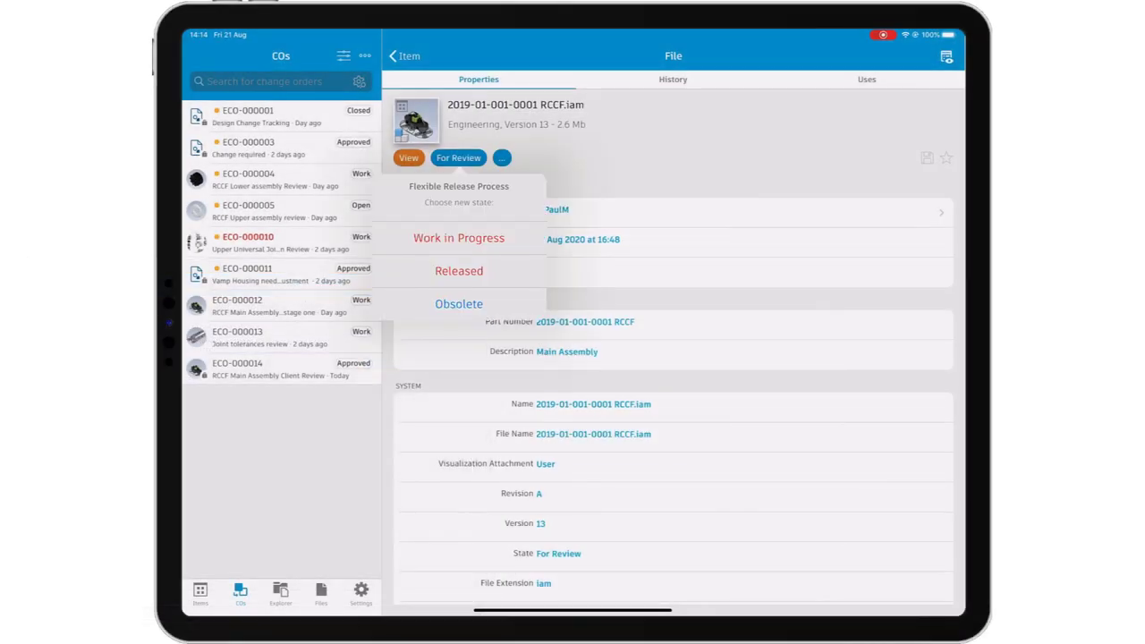
Change RCCF.iam to Released with the comment 'ECO-000014 Approved'.
click(458, 270)
text(ECO-000014 Approved.)
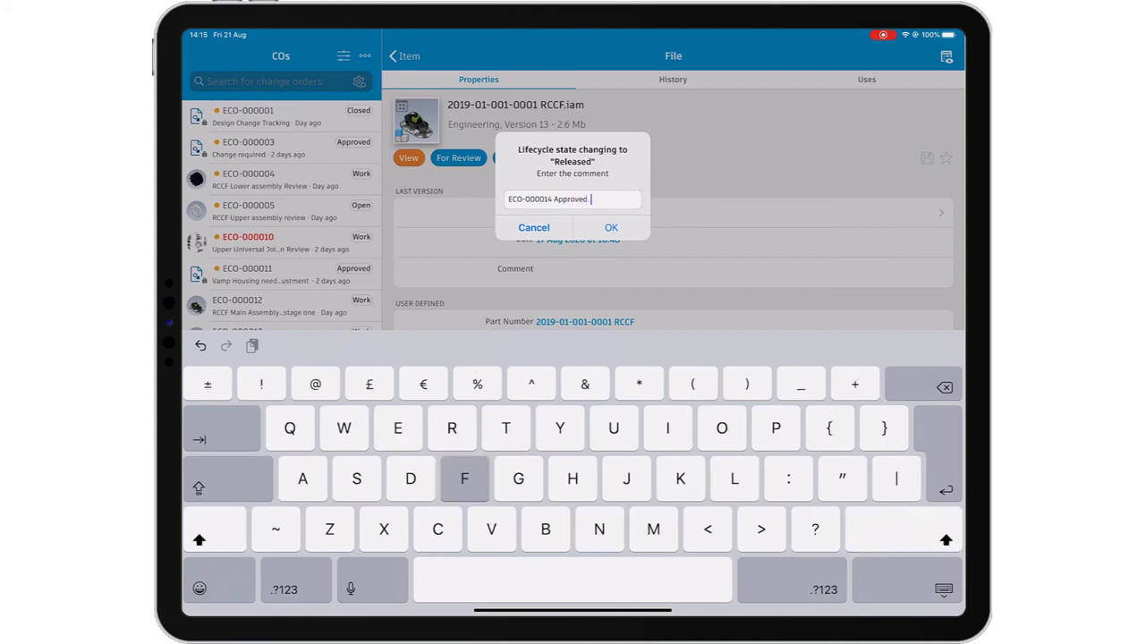
click(611, 228)
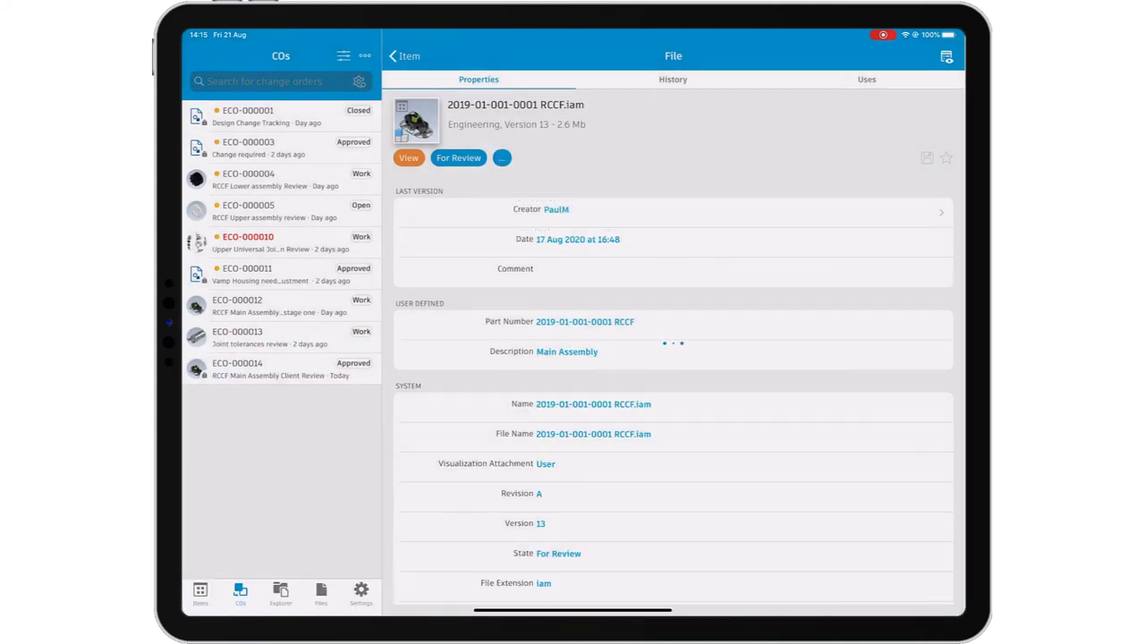